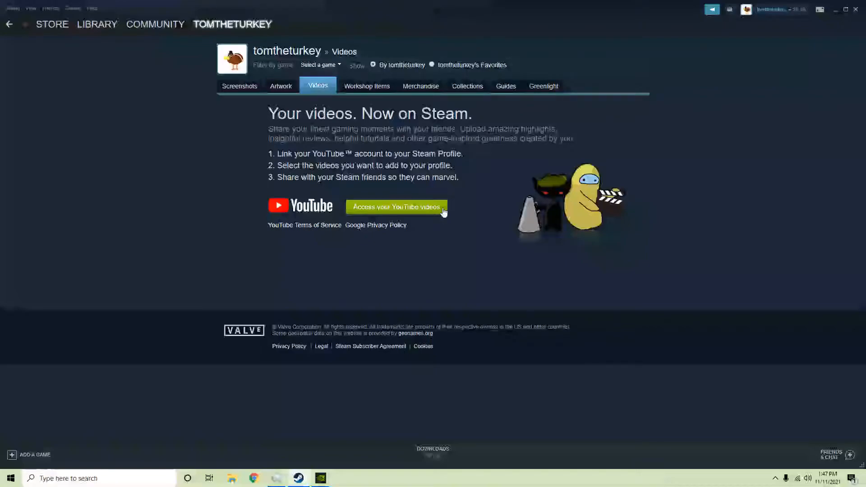
- Enter account 'tomthurkey' in Steam's Google sign-in for YouTube and continue, hitting the insecure-browser refusal
left_click(396, 207)
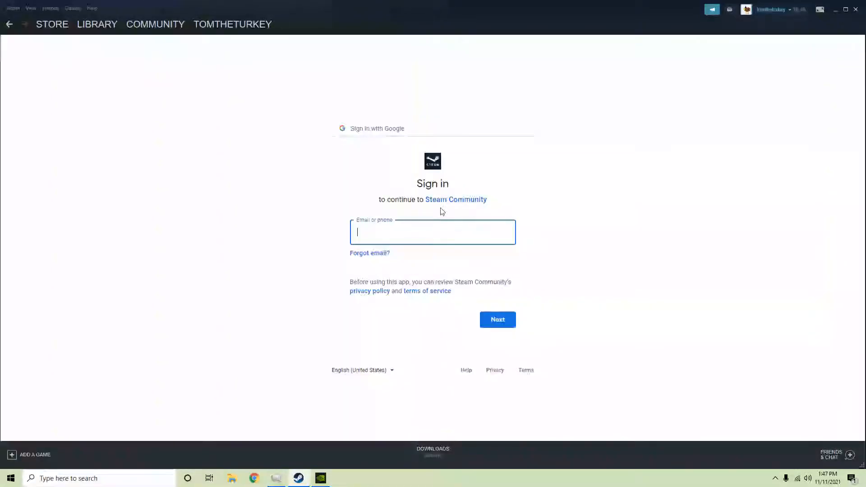
type("tomth")
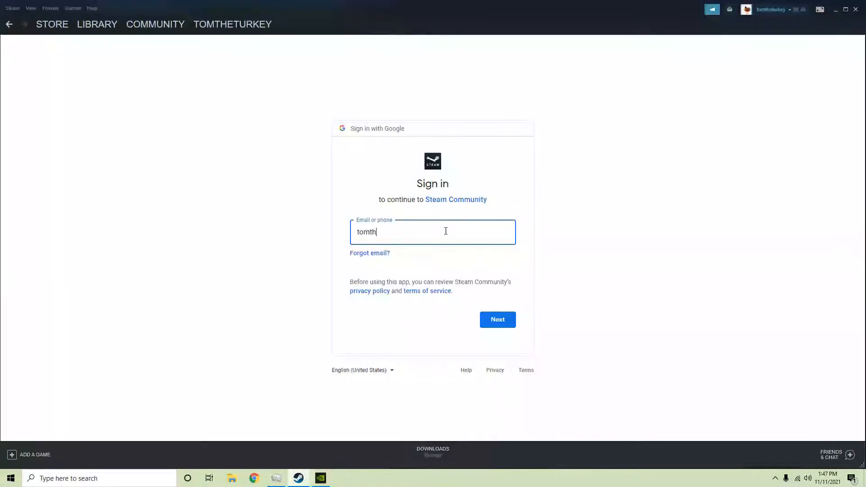
type("urk")
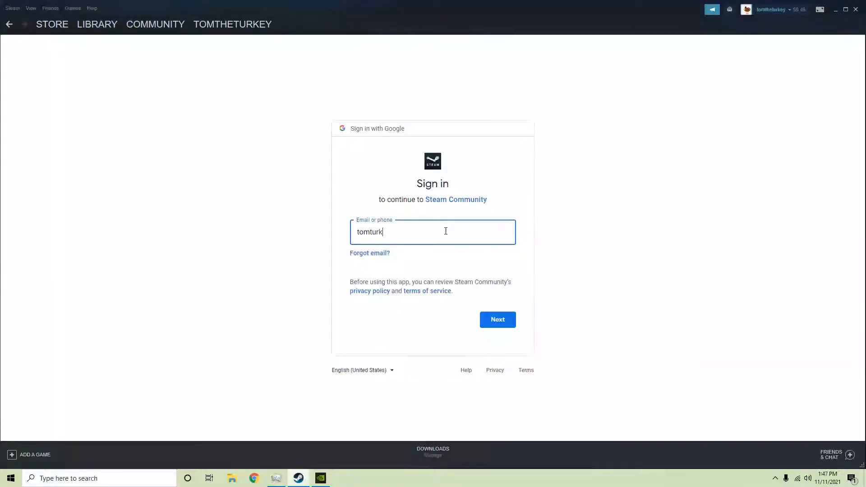
type("ey")
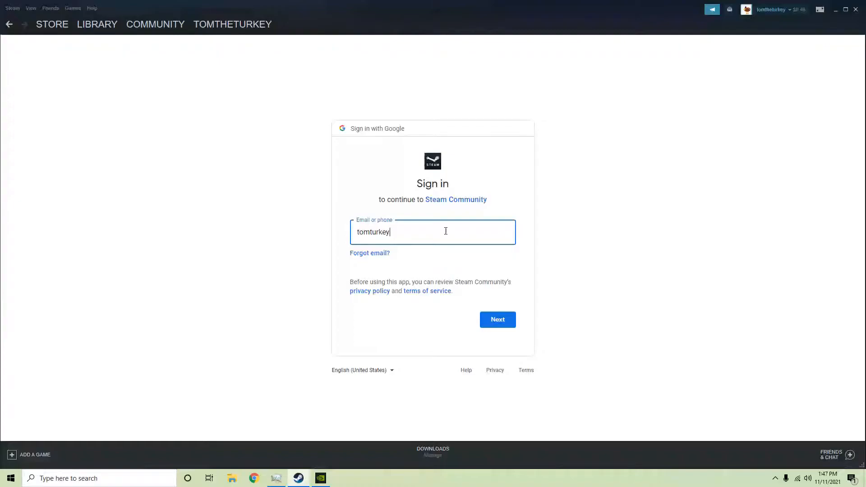
key("Backspace")
type("the")
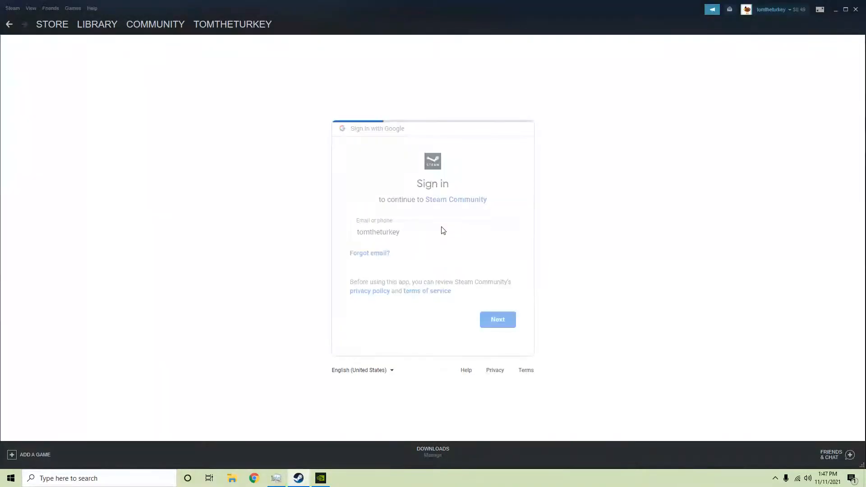
left_click(495, 320)
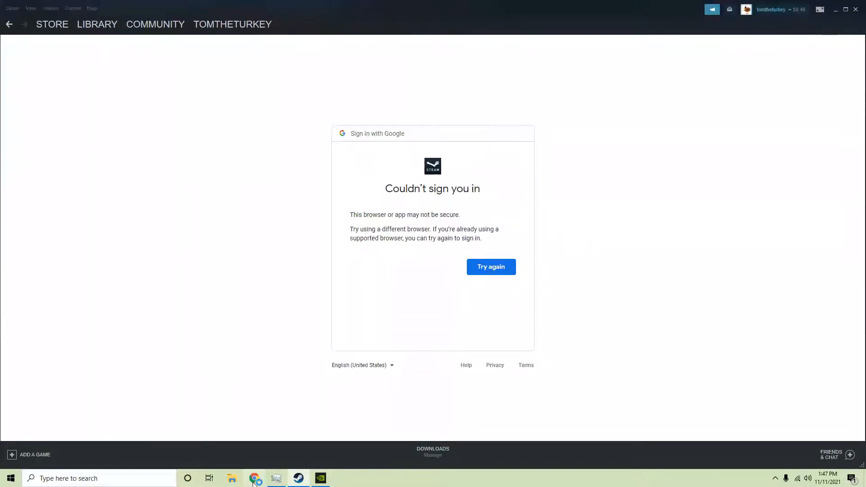
- In Chrome, open the Welcome to Steam search result, then your own profile page
left_click(253, 478)
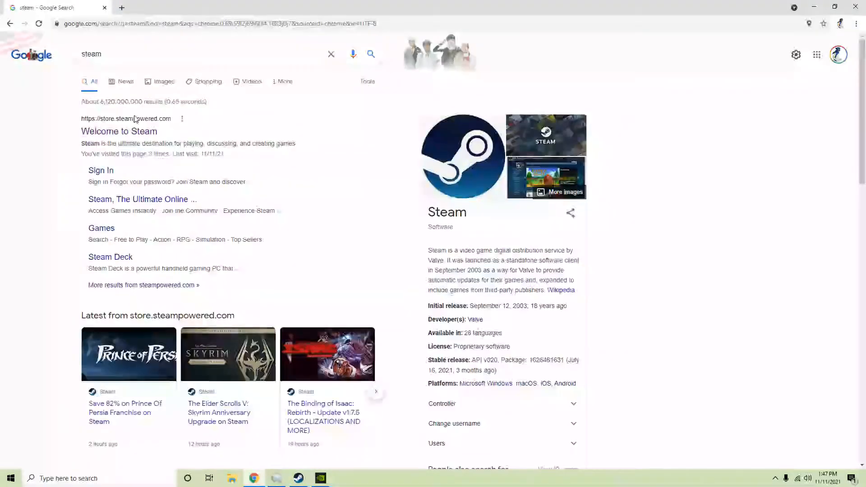
left_click(119, 131)
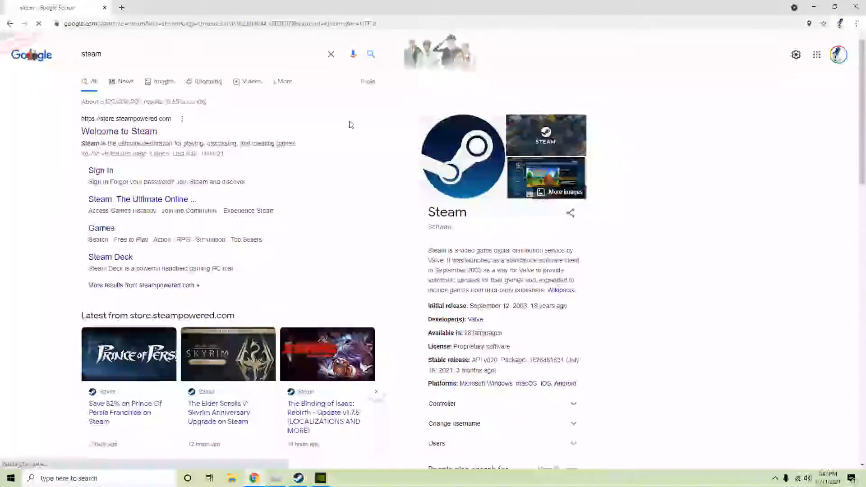
left_click(119, 130)
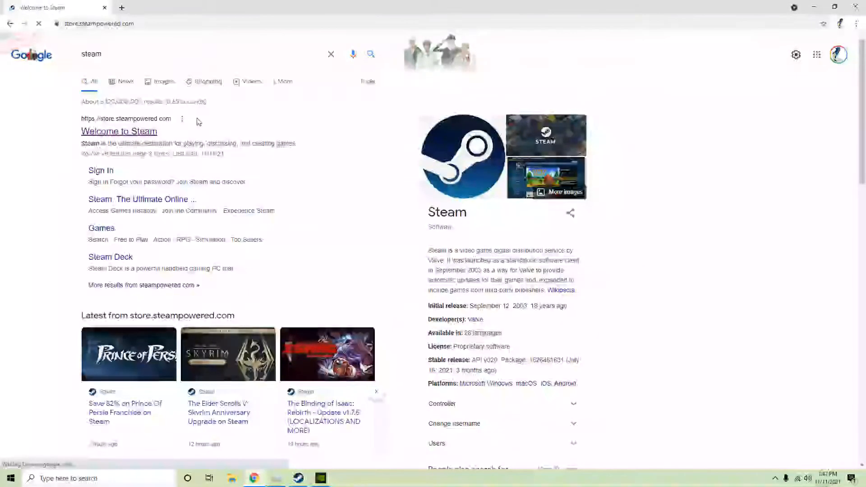
left_click(119, 131)
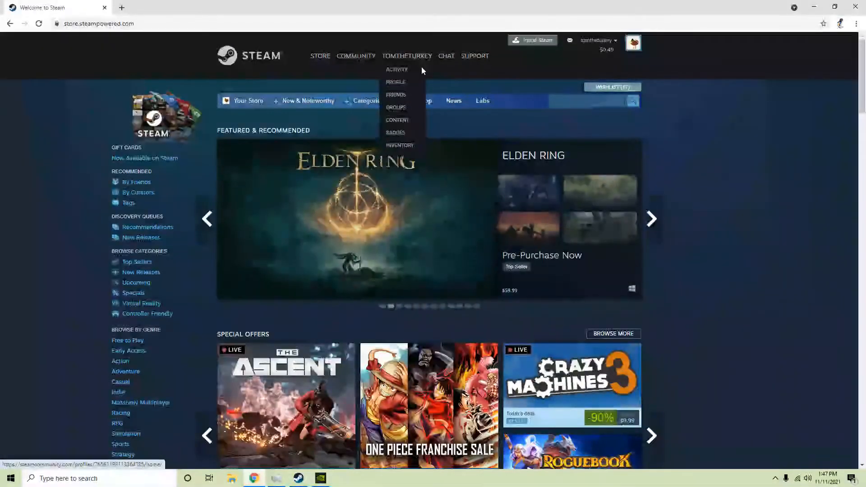
left_click(395, 82)
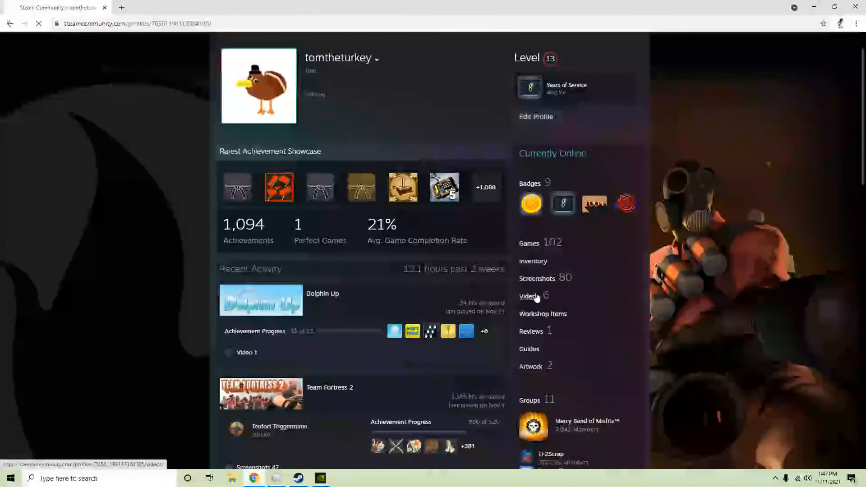
- Open the profile's Videos section, choose Link YouTube account, and request access to YouTube videos
left_click(528, 297)
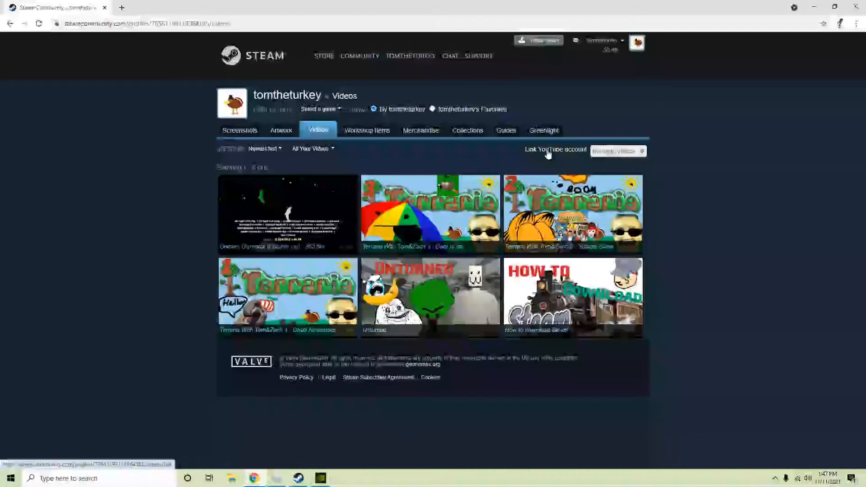
left_click(555, 149)
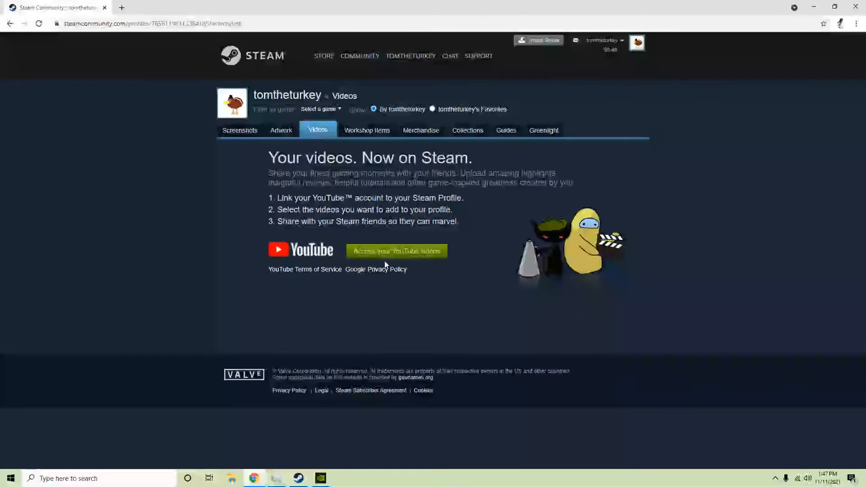
left_click(395, 250)
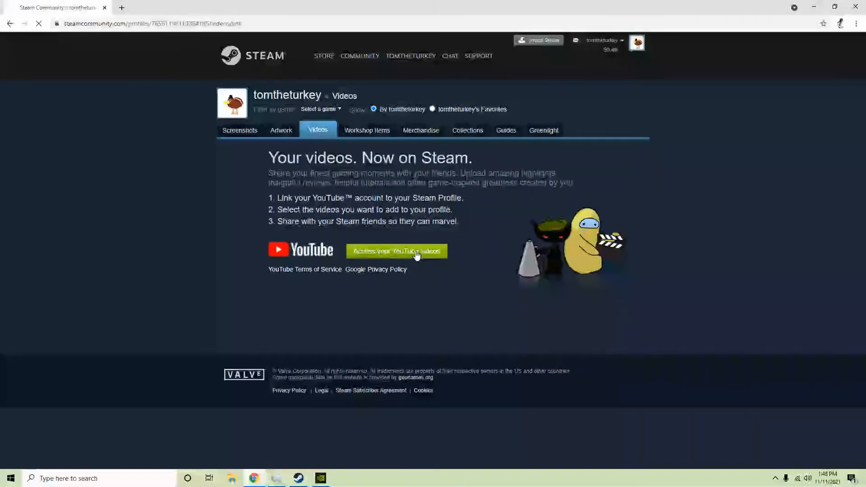
left_click(396, 251)
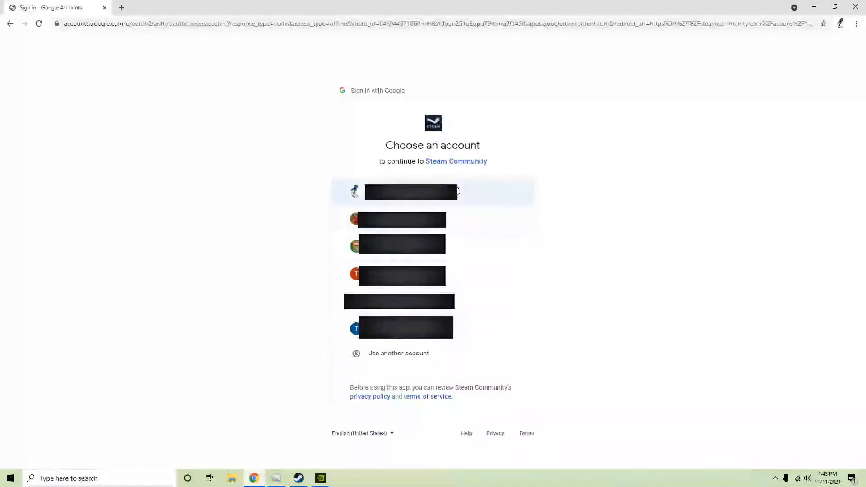
mouse_move(432, 219)
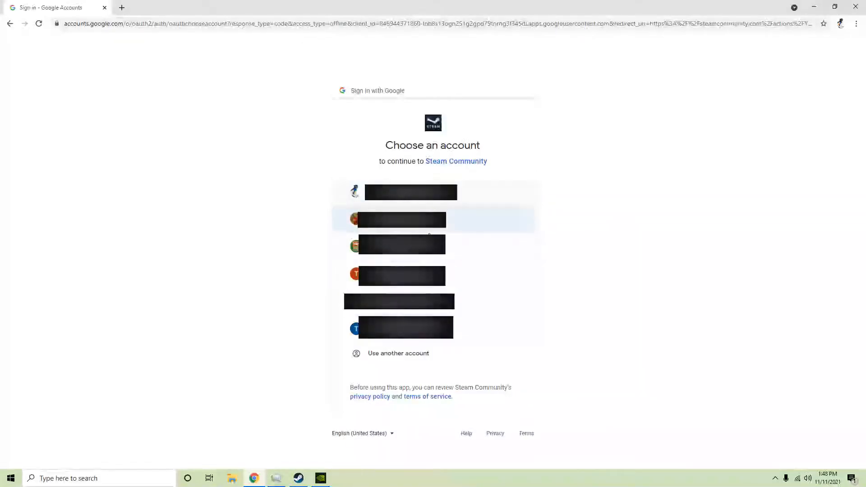
mouse_move(438, 259)
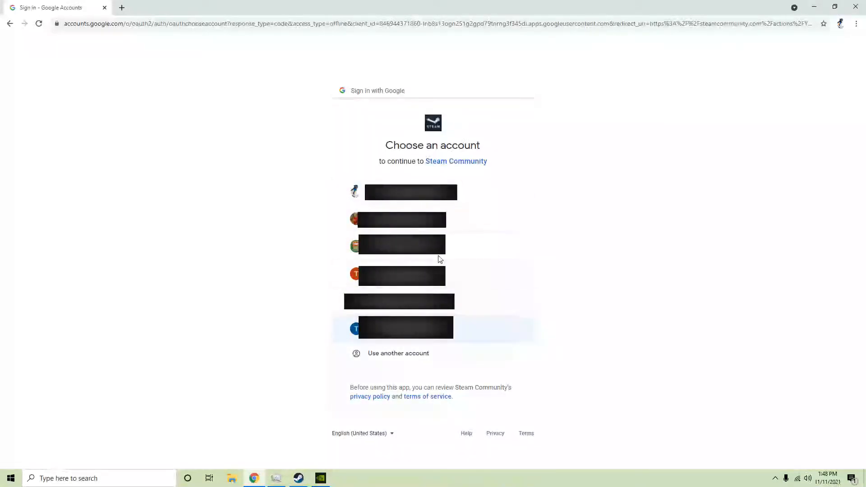
- Pick the Google account, then the second turkey-avatar YouTube channel to link
left_click(406, 327)
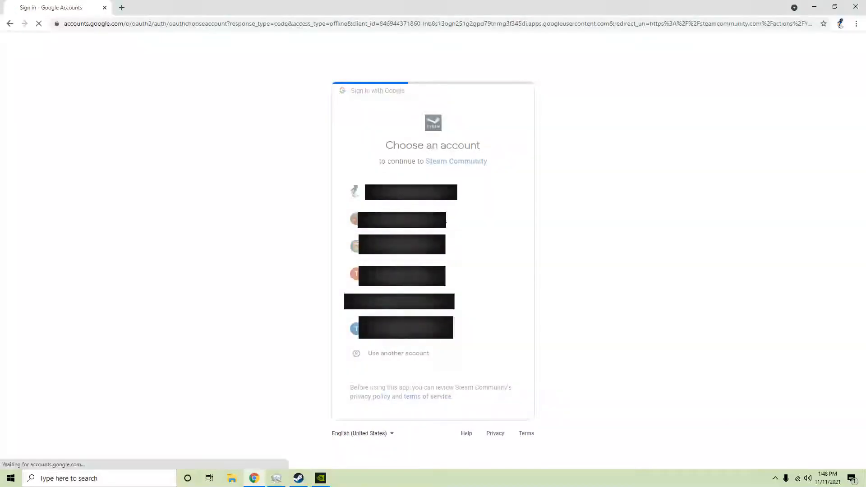
left_click(411, 191)
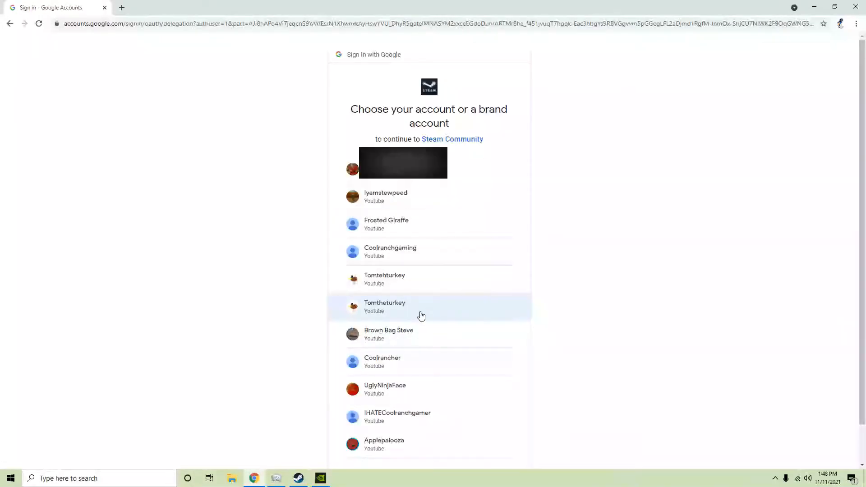
left_click(384, 306)
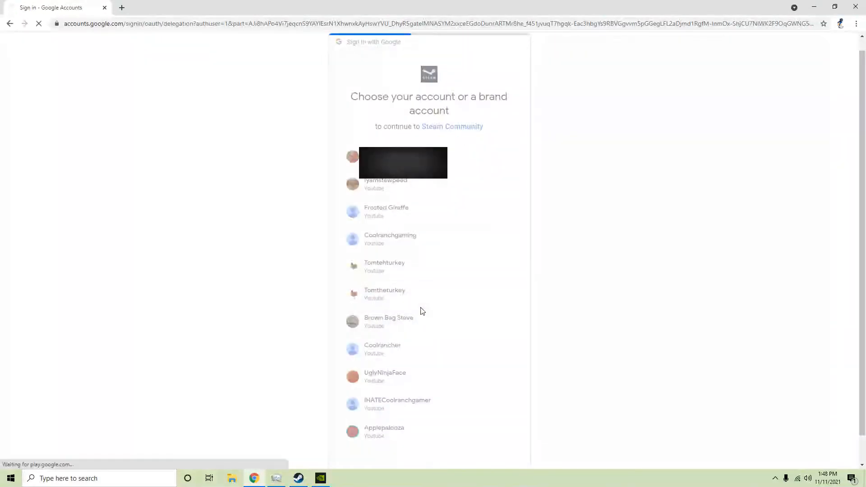
left_click(384, 293)
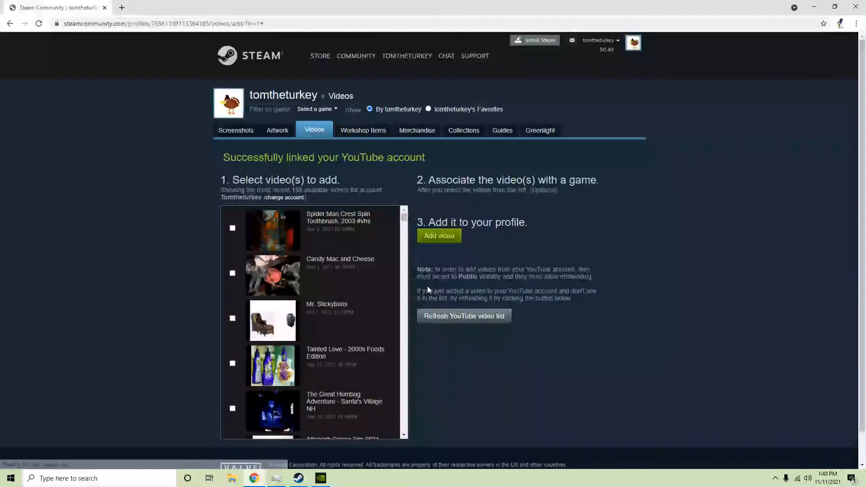